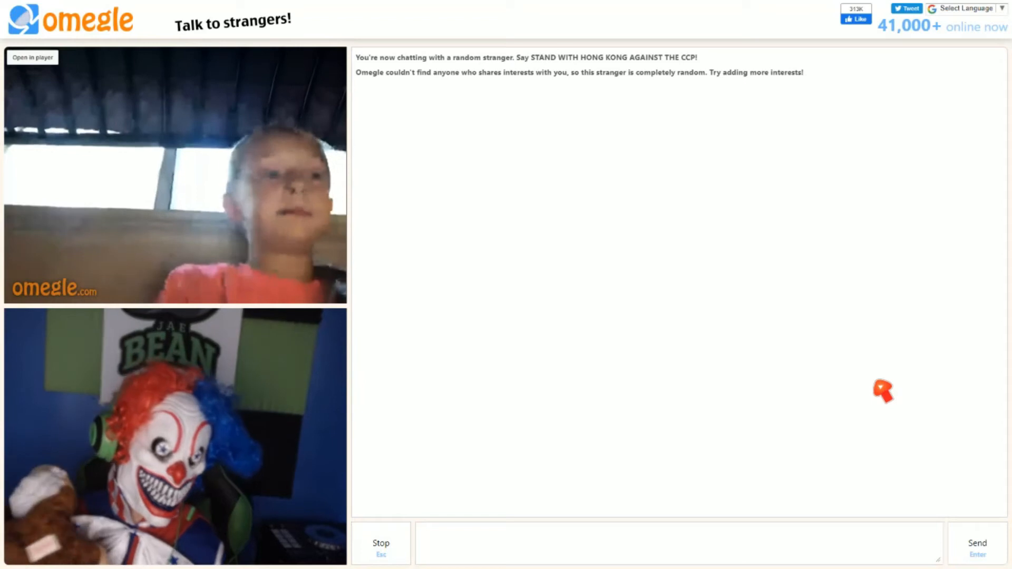
# - End the chat with the child stranger and start searching for a new one
pyautogui.click(380, 543)
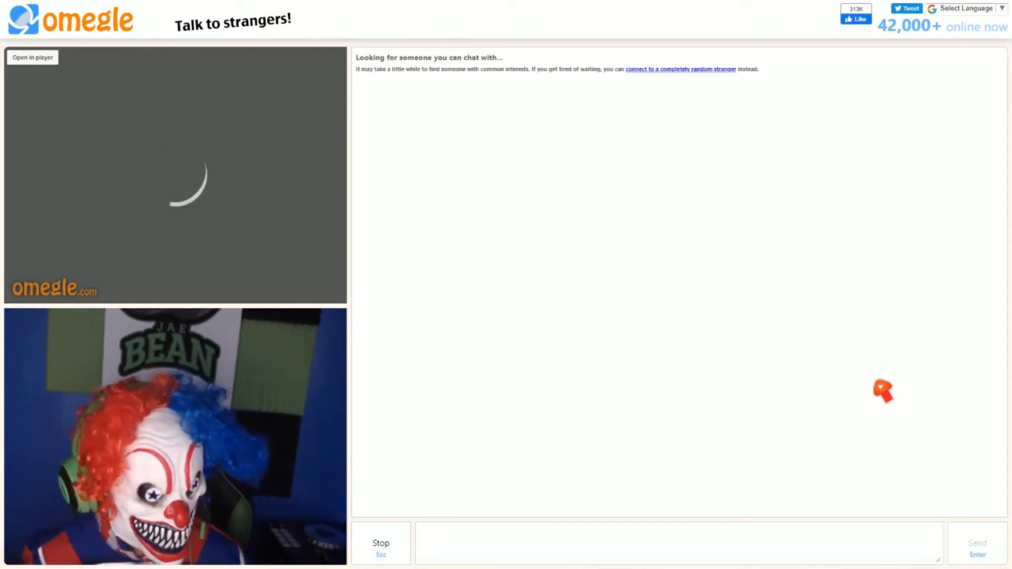
# - Stay connected with the horror-fan stranger and read their incoming messages
pyautogui.write('u')
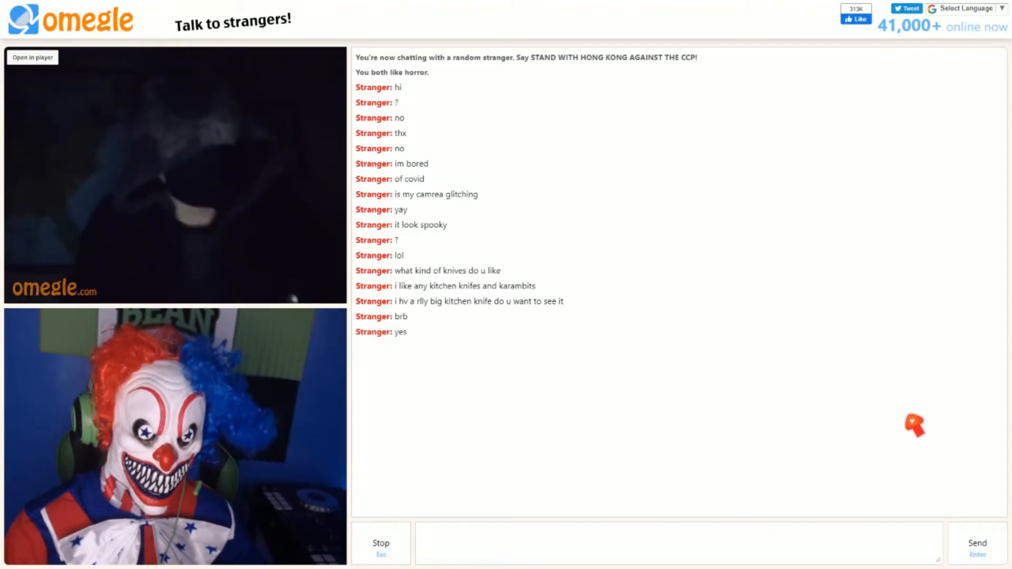
# - Leave the horror chat and skip the clown fan until an Instagram-interest stranger connects
pyautogui.click(380, 543)
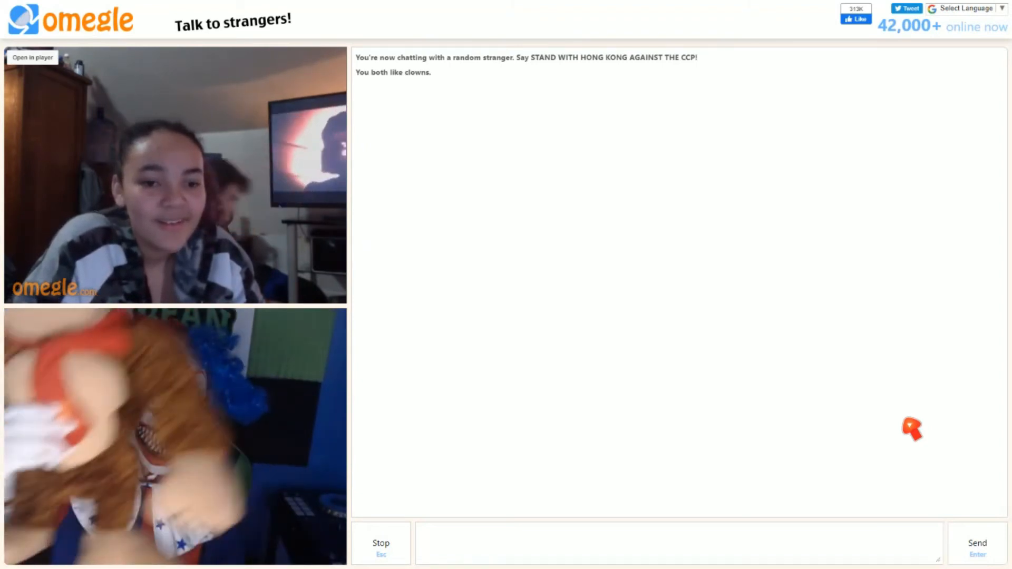
pyautogui.click(381, 543)
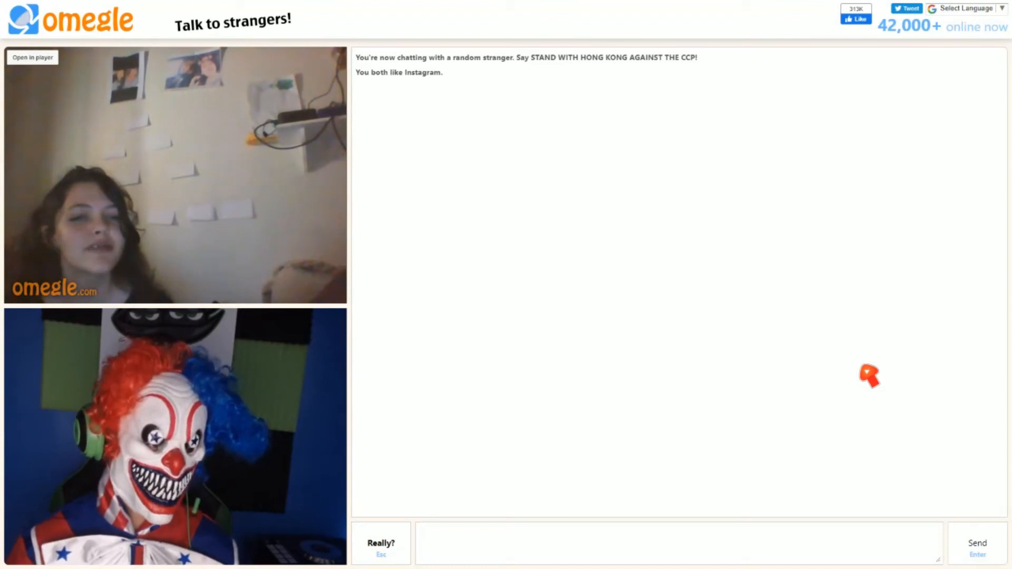
pyautogui.write('u')
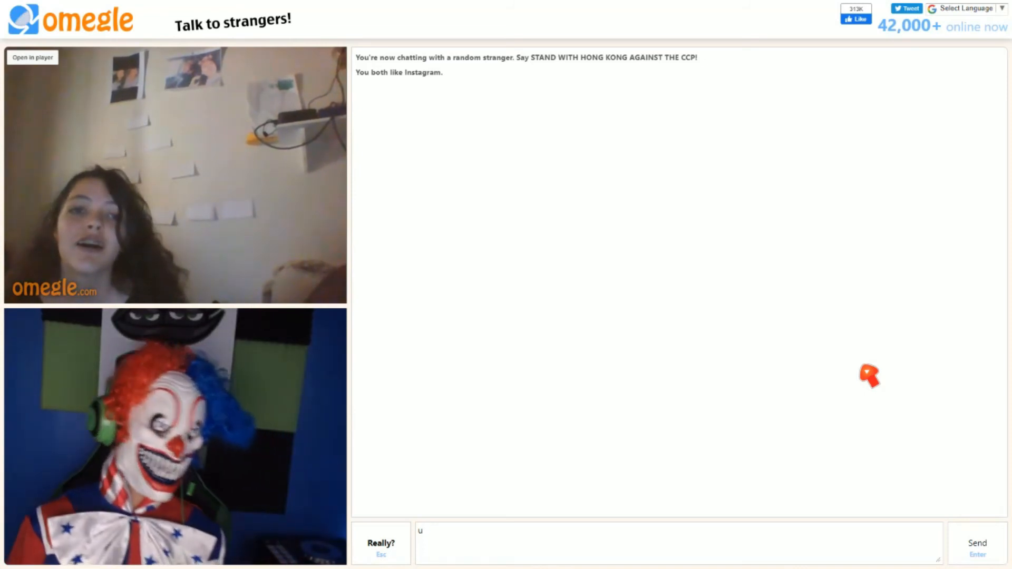
pyautogui.write('u')
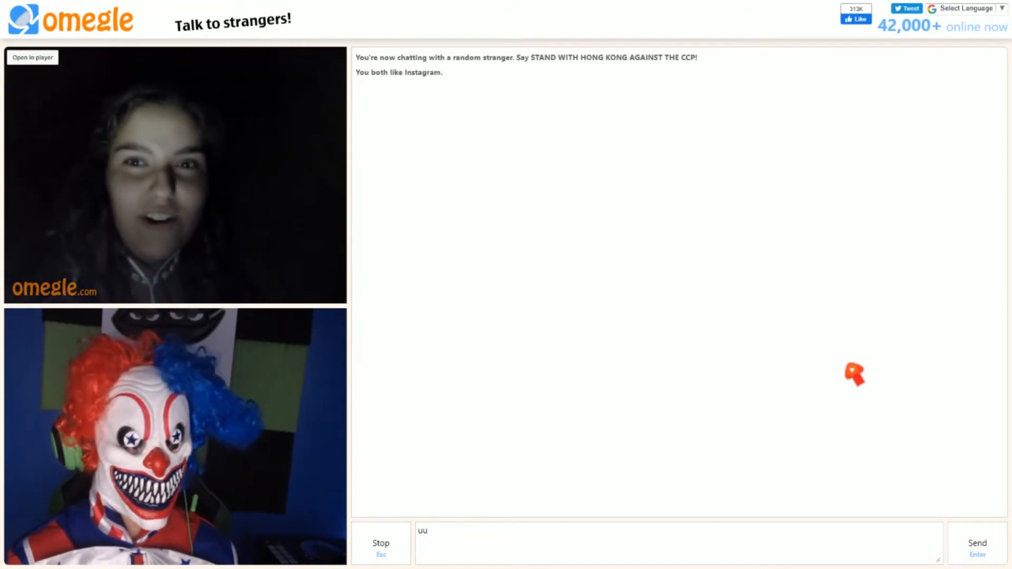